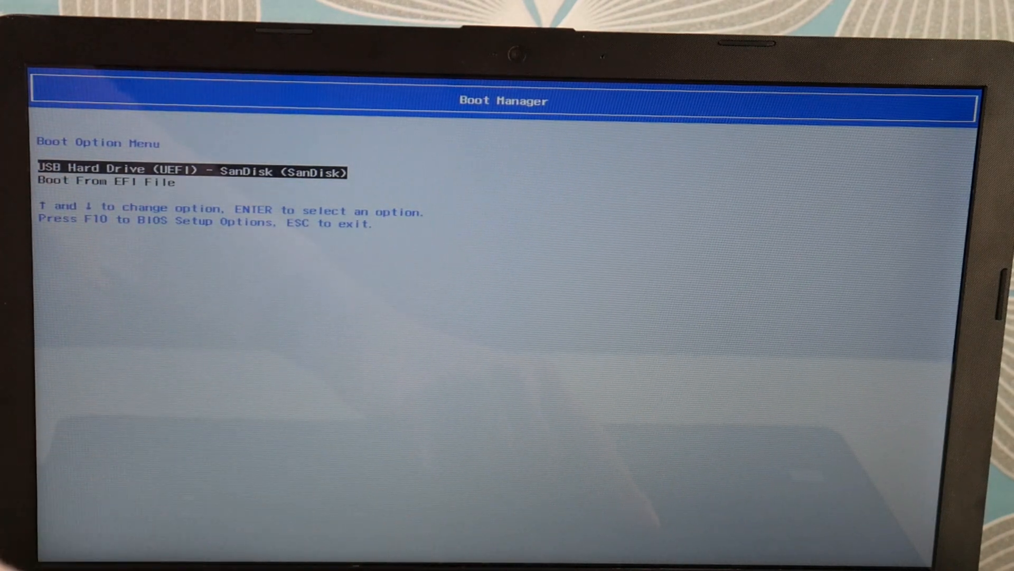
Step: Boot from 'USB Hard Drive (UEFI) - SanDisk' so Windows Setup loads
{"action": "key", "text": "Return"}
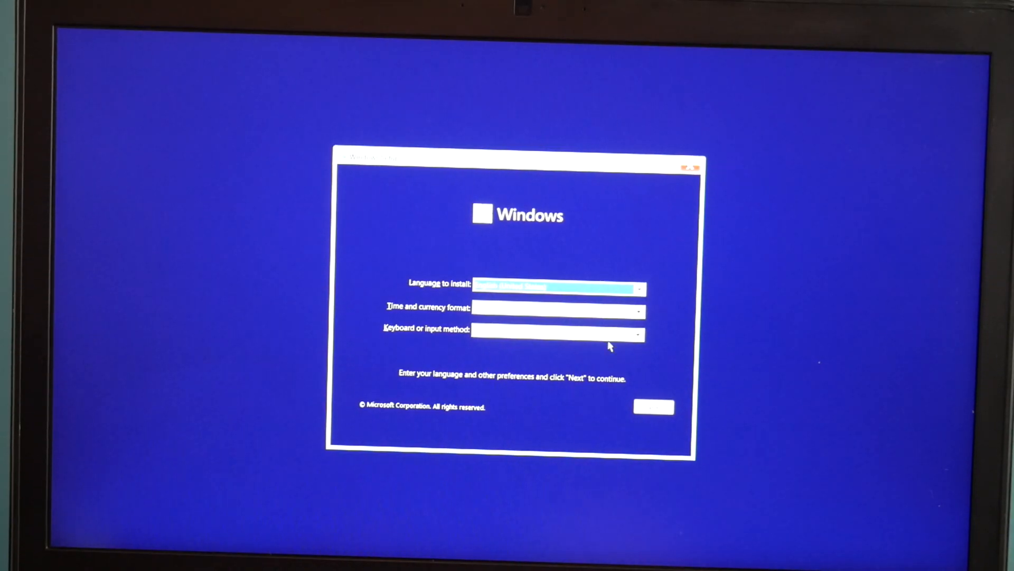
Step: Continue with default language preferences and accept the Microsoft Software License Terms
{"action": "left_click", "coordinate": [653, 405]}
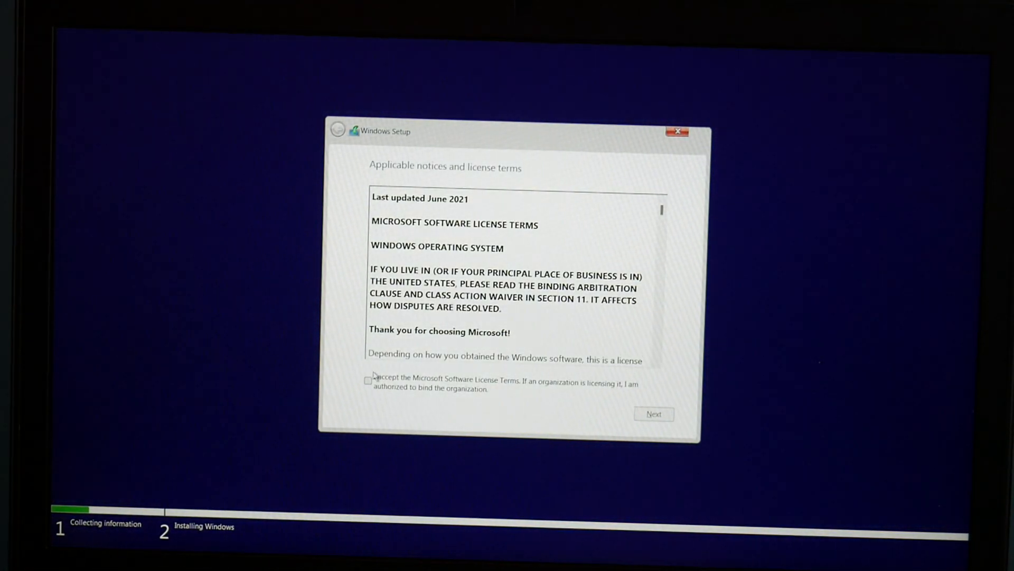
{"action": "left_click", "coordinate": [369, 379]}
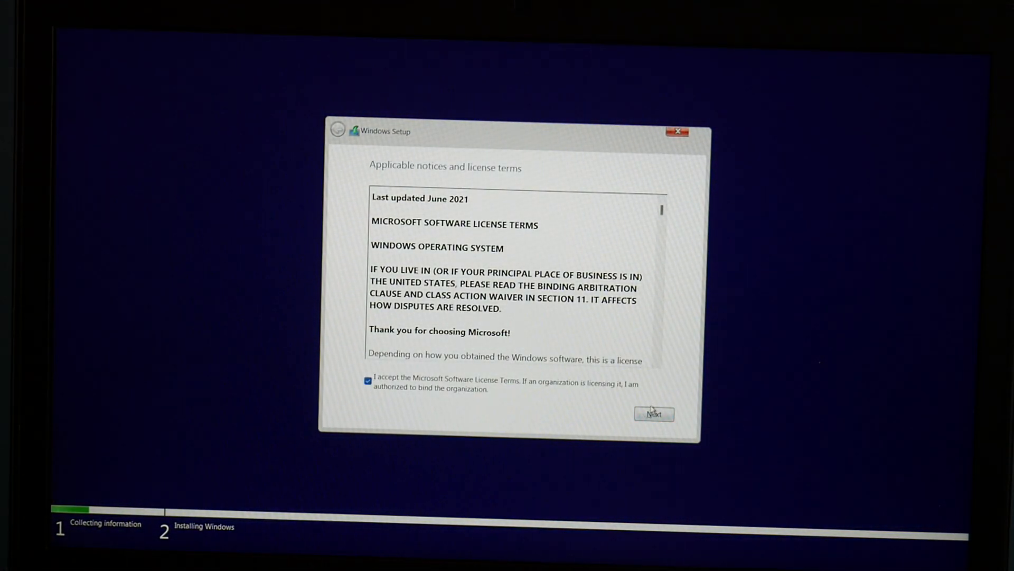
Step: Delete Drive 0 Partitions 4, 3, 2 and Recovery, leaving 465.8 GB unallocated as the target
{"action": "left_click", "coordinate": [653, 414]}
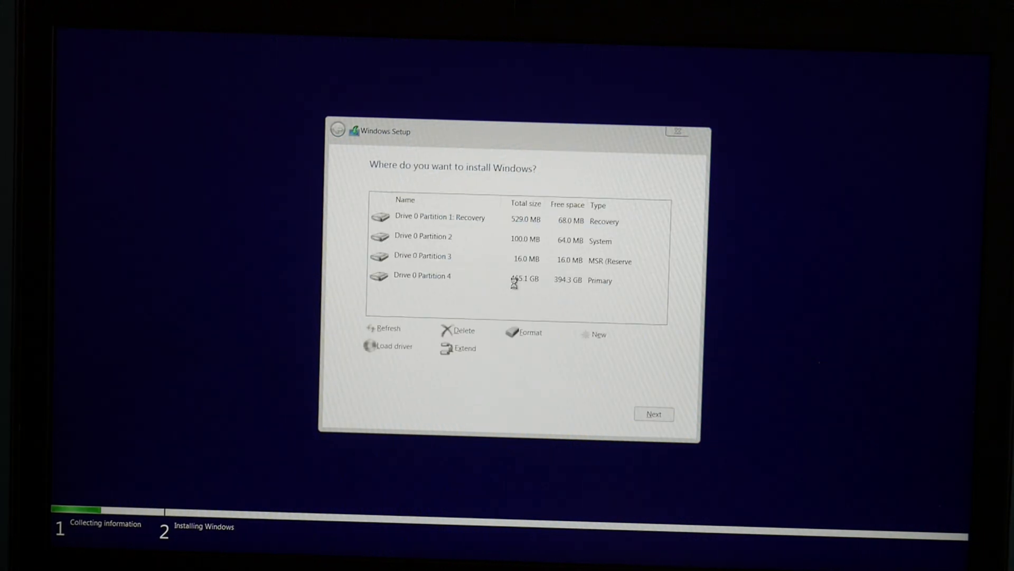
{"action": "left_click", "coordinate": [422, 276]}
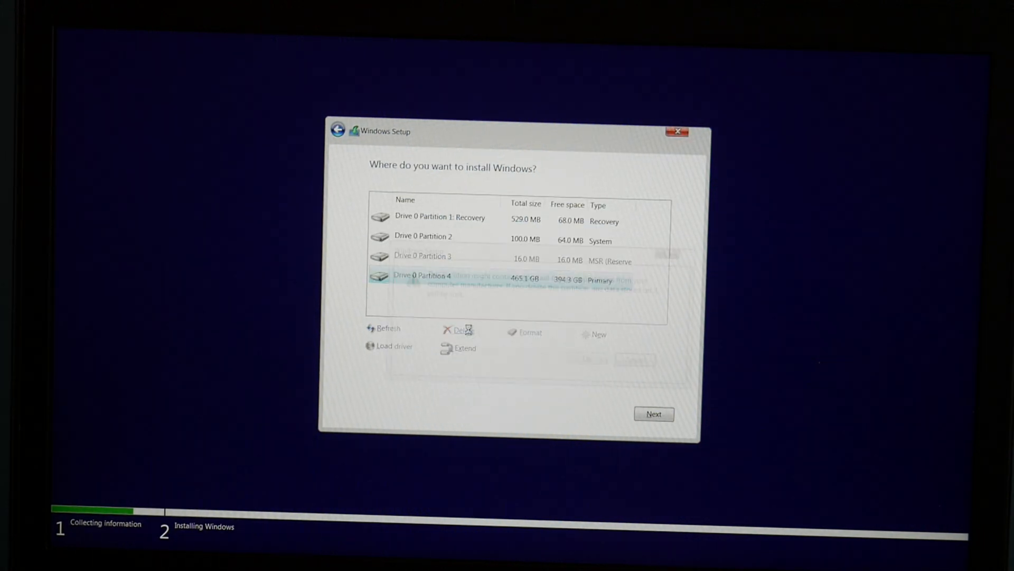
{"action": "left_click", "coordinate": [459, 330]}
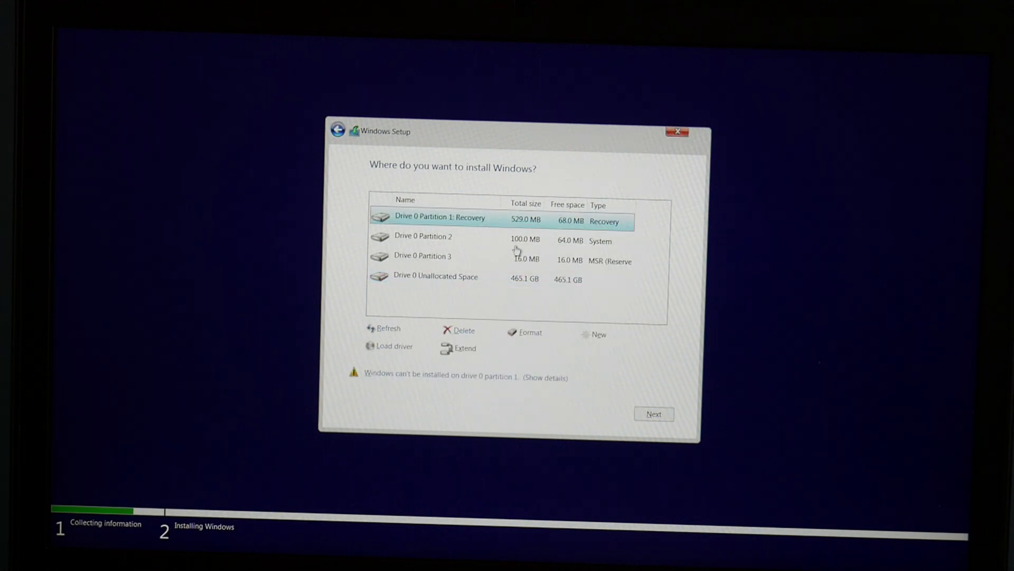
{"action": "left_click", "coordinate": [461, 330]}
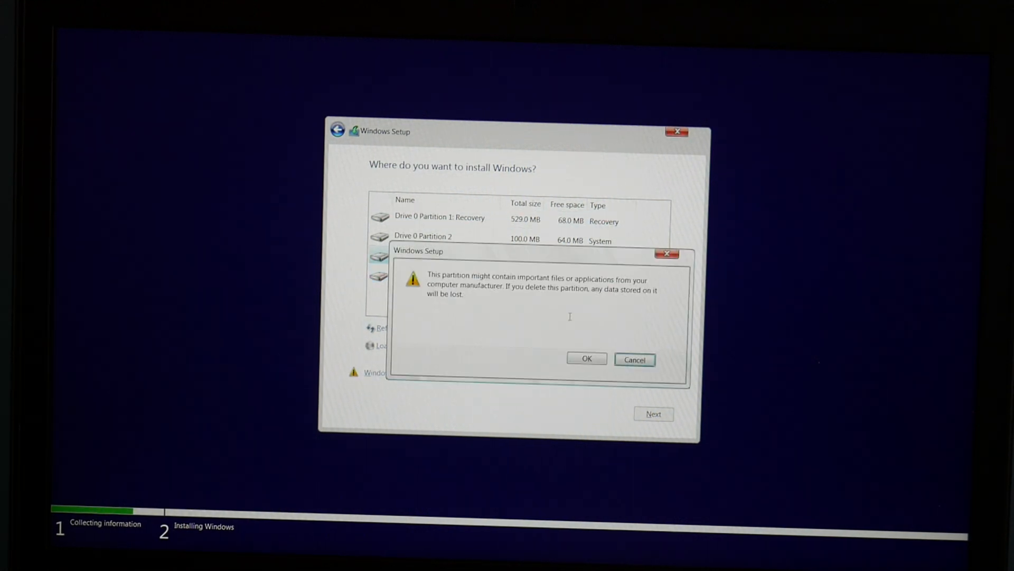
{"action": "left_click", "coordinate": [587, 359]}
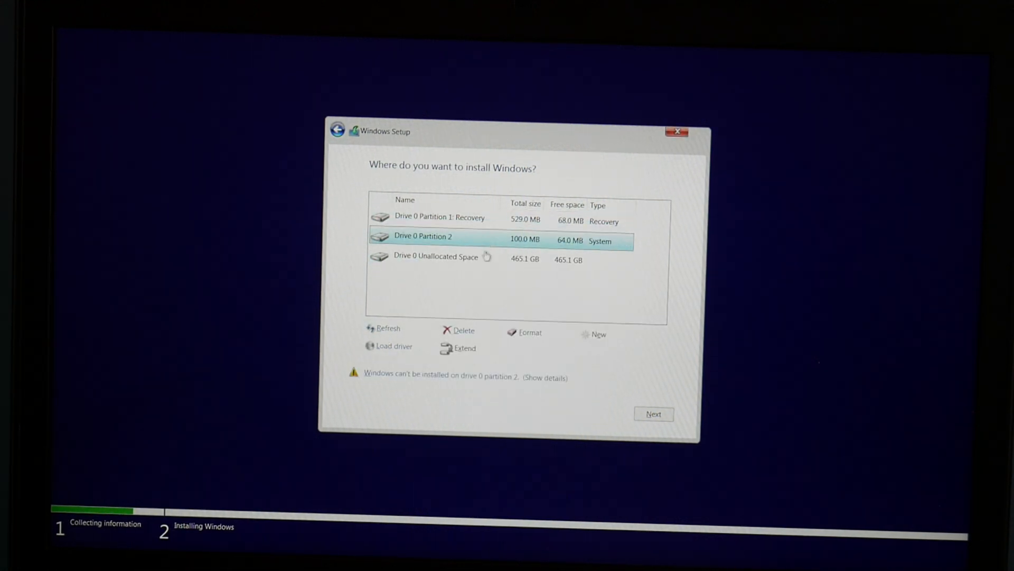
{"action": "left_click", "coordinate": [462, 331]}
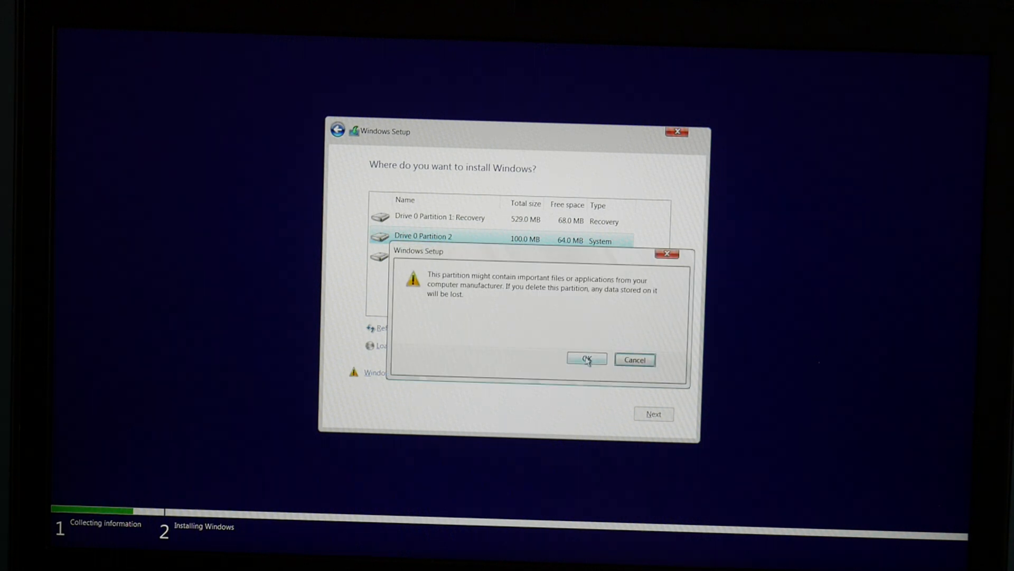
{"action": "left_click", "coordinate": [585, 359]}
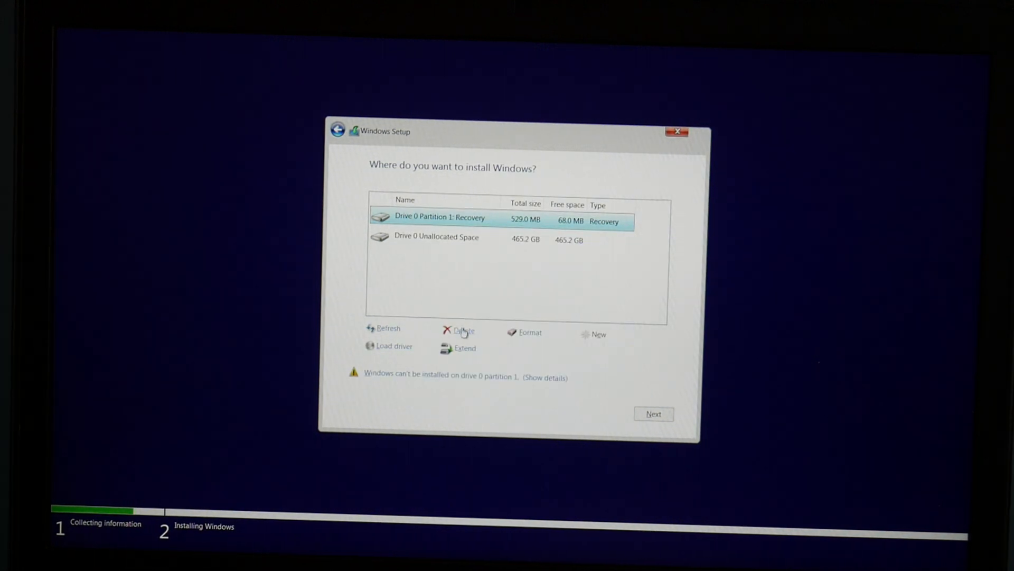
{"action": "left_click", "coordinate": [461, 330]}
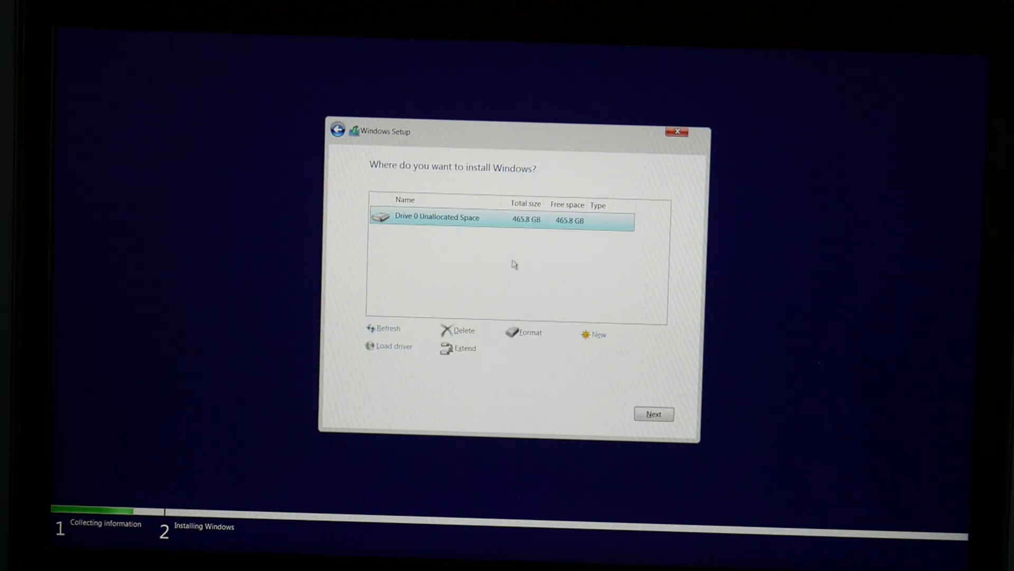
{"action": "mouse_move", "coordinate": [539, 237]}
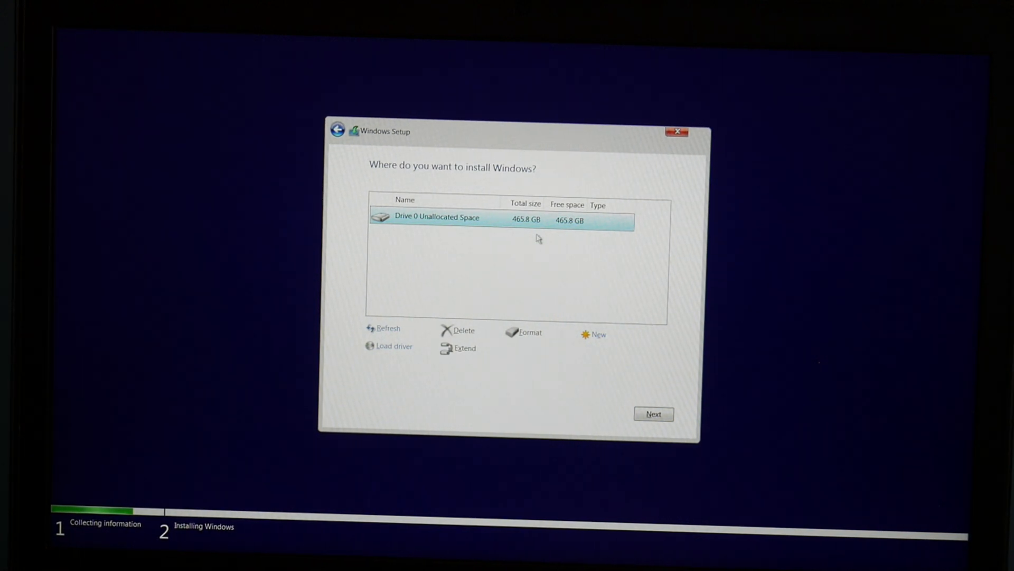
{"action": "left_click", "coordinate": [653, 415]}
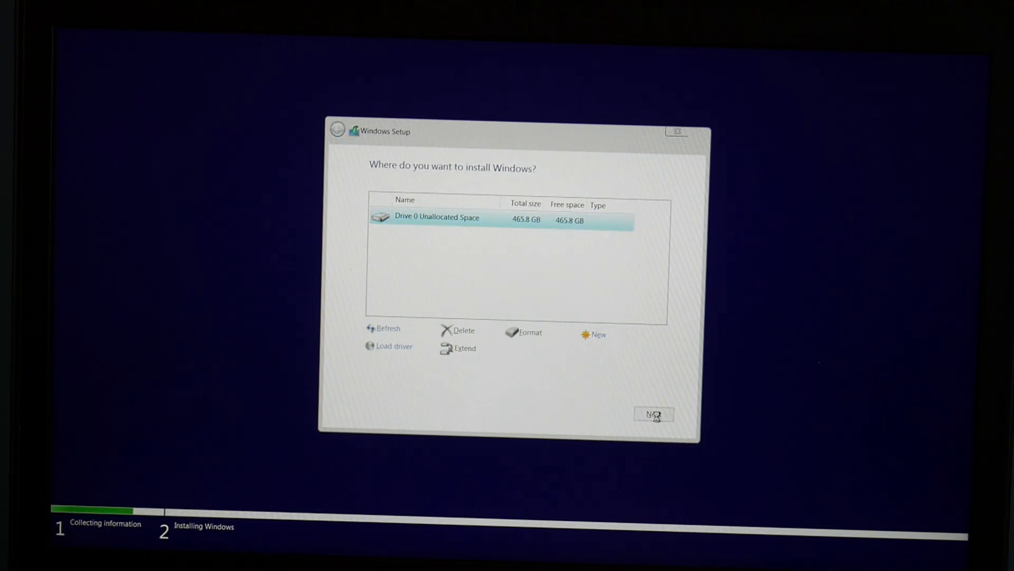
Step: Install Windows onto the Drive 0 unallocated space and wait for the region screen
{"action": "left_click", "coordinate": [653, 414]}
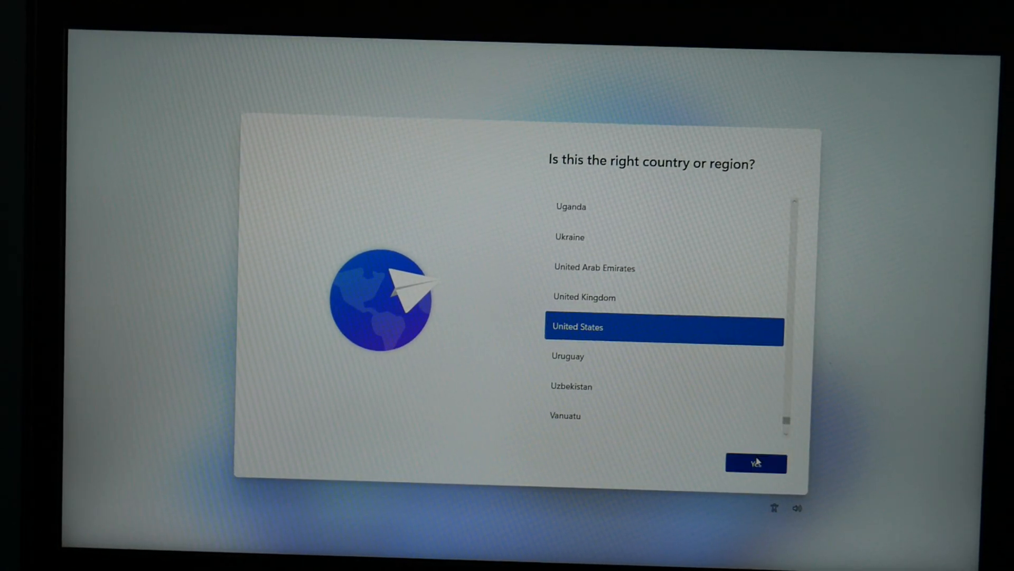
Step: Confirm United States region and US keyboard layout, skipping a second layout
{"action": "left_click", "coordinate": [755, 463]}
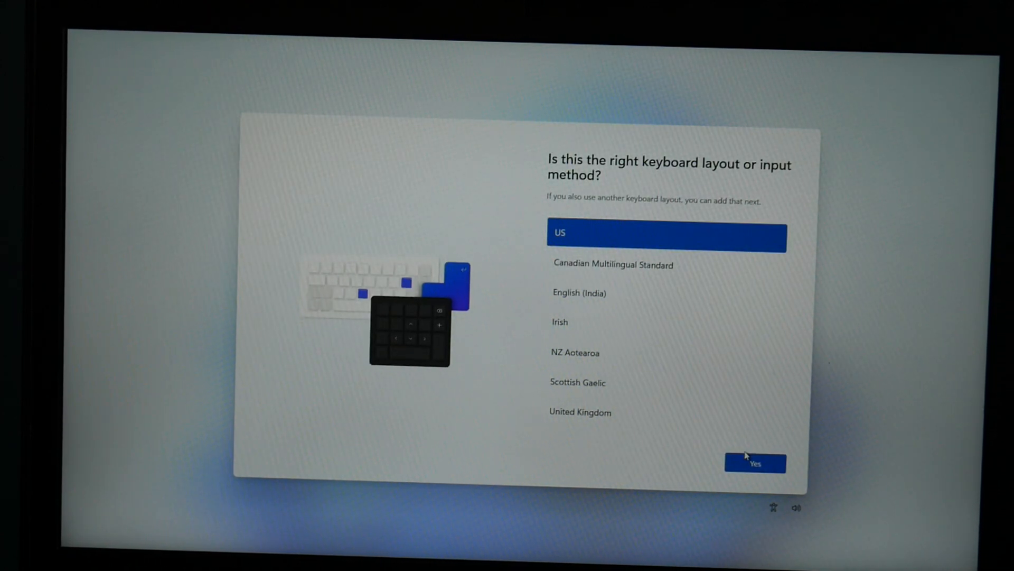
{"action": "left_click", "coordinate": [754, 463]}
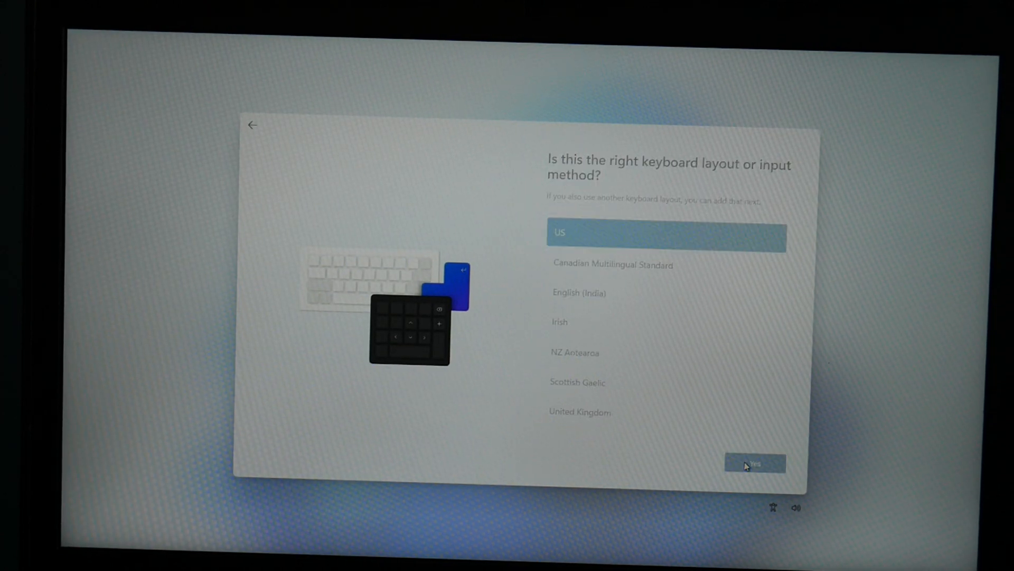
{"action": "left_click", "coordinate": [754, 463]}
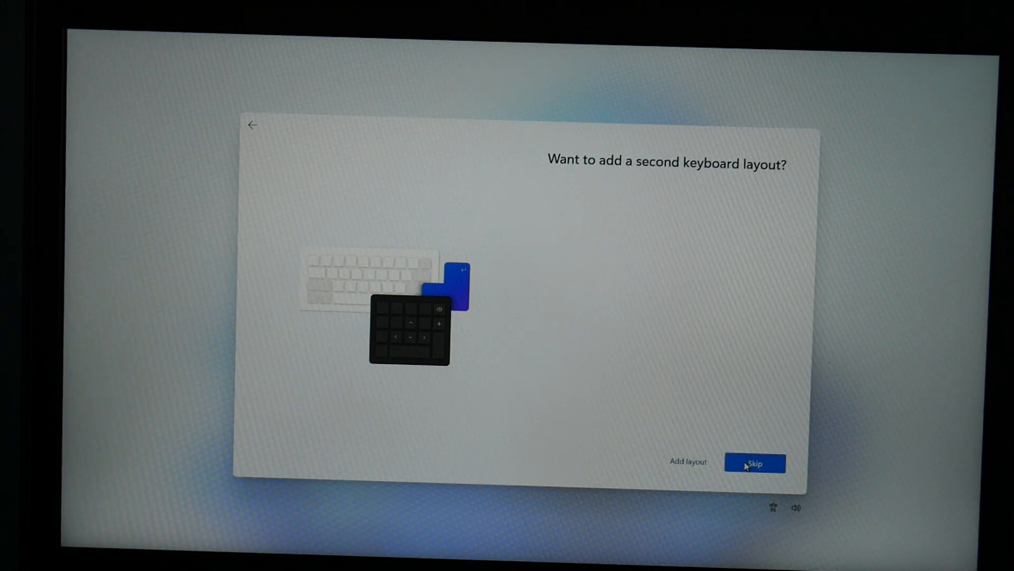
{"action": "left_click", "coordinate": [755, 462]}
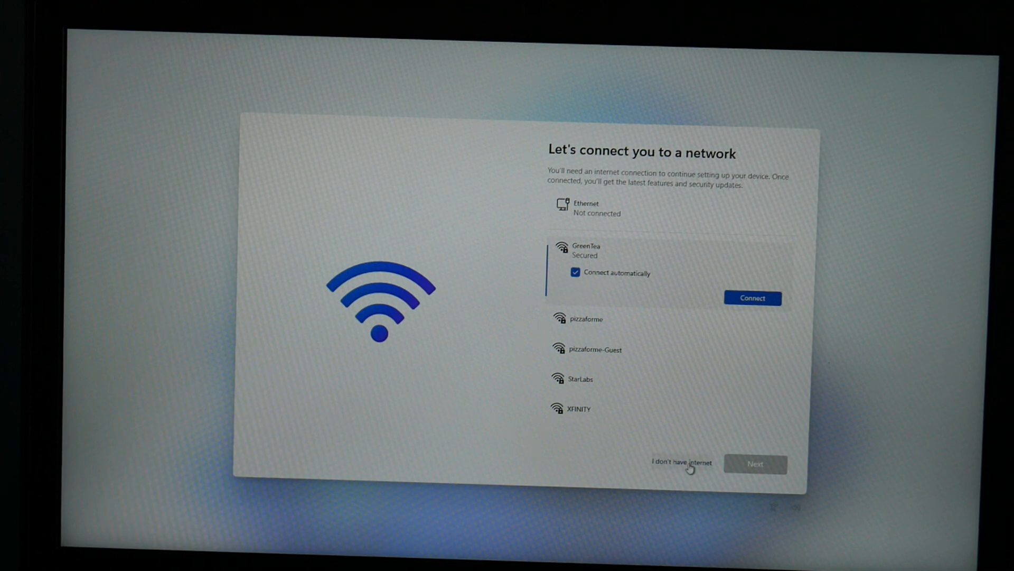
Step: Choose 'I don't have internet' and continue with limited offline setup
{"action": "left_click", "coordinate": [681, 463]}
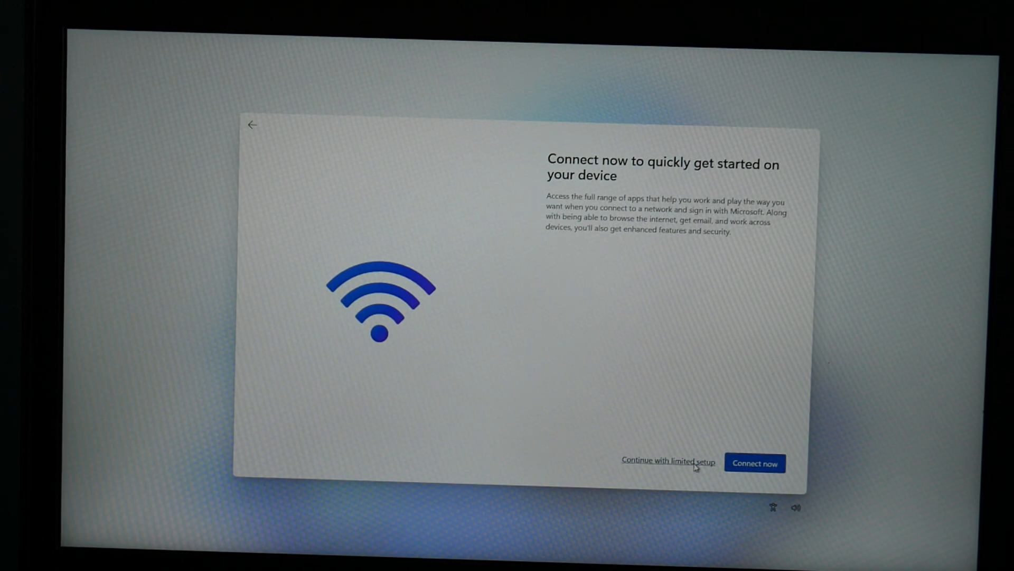
{"action": "left_click", "coordinate": [668, 460]}
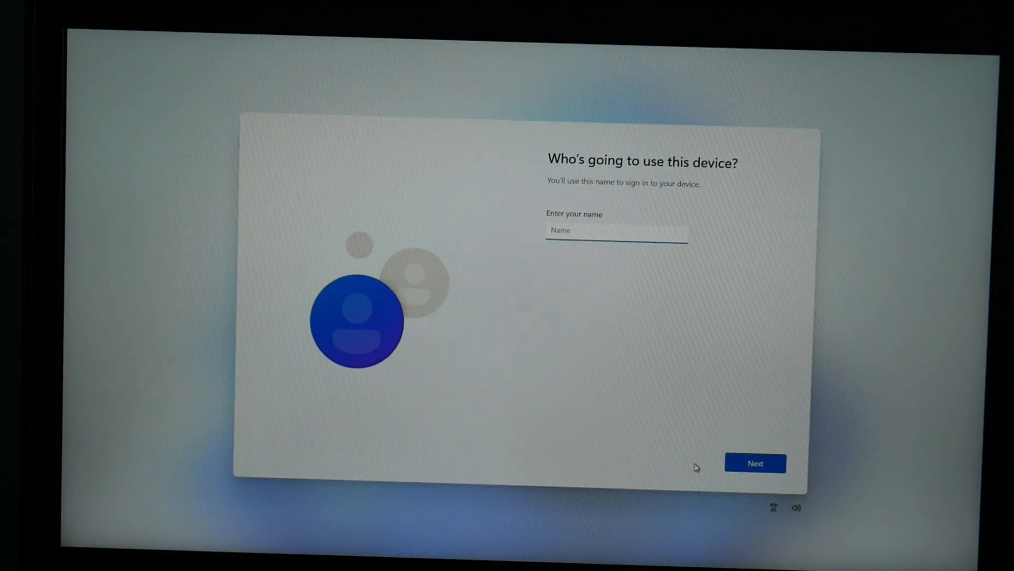
Step: Name the local account 'DellLi' and continue with a blank password
{"action": "type", "text": "De"}
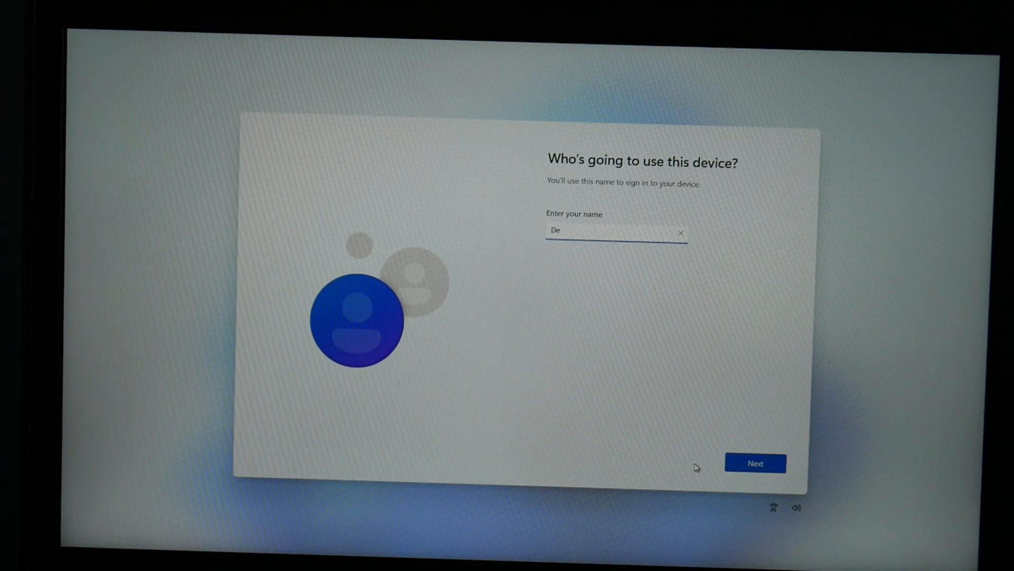
{"action": "type", "text": "ll"}
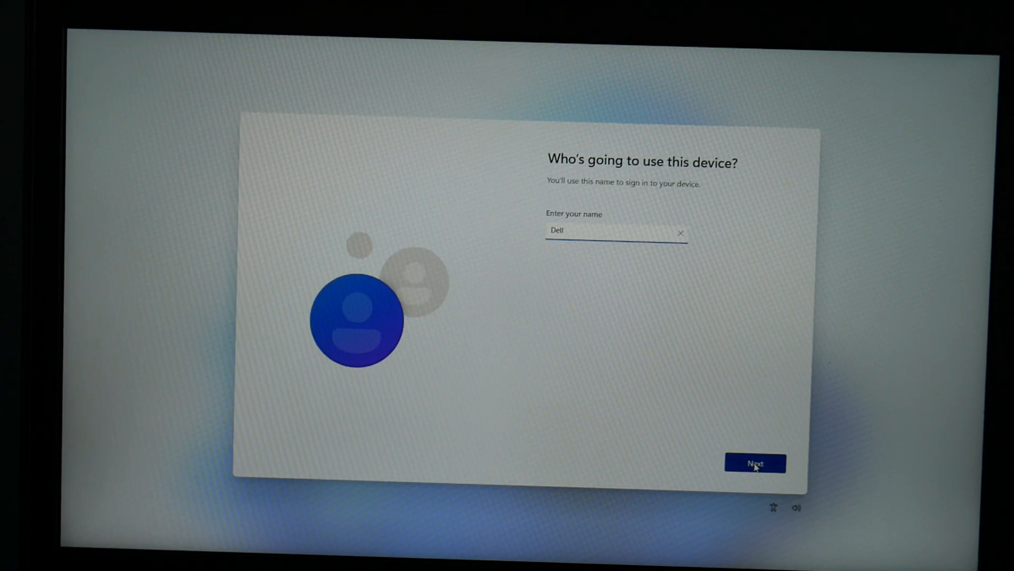
{"action": "type", "text": "Li"}
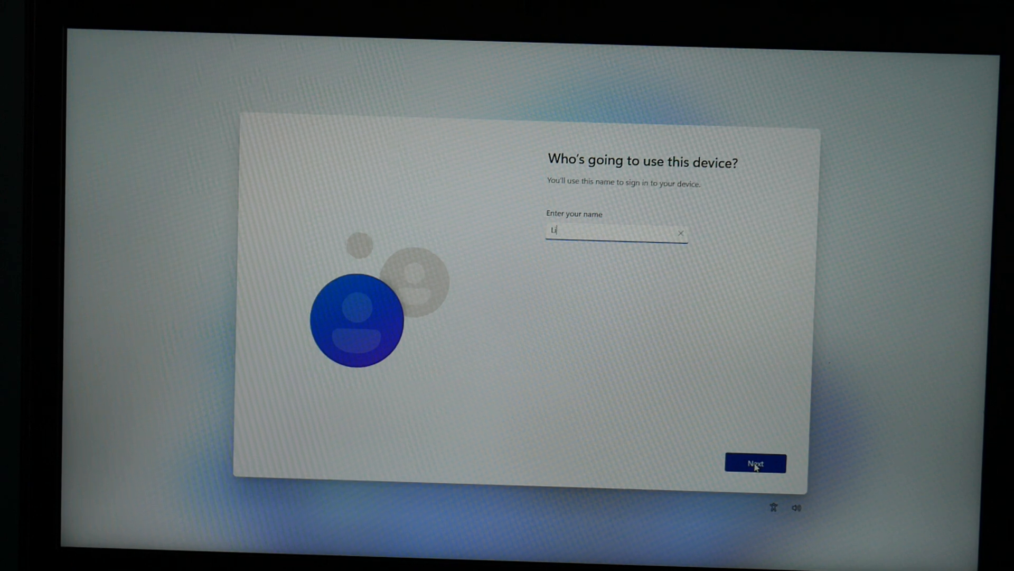
{"action": "left_click", "coordinate": [754, 462]}
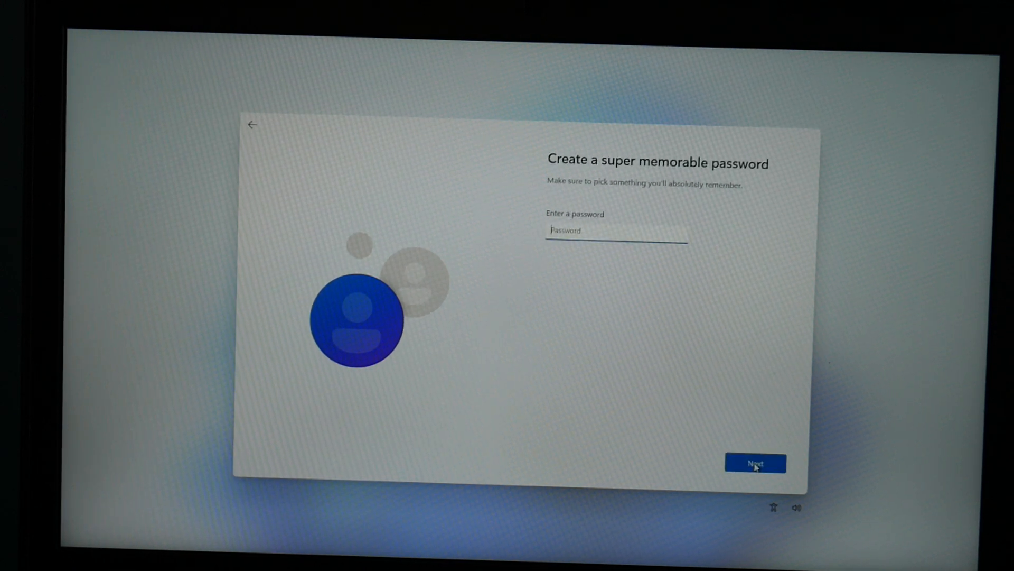
{"action": "left_click", "coordinate": [754, 463]}
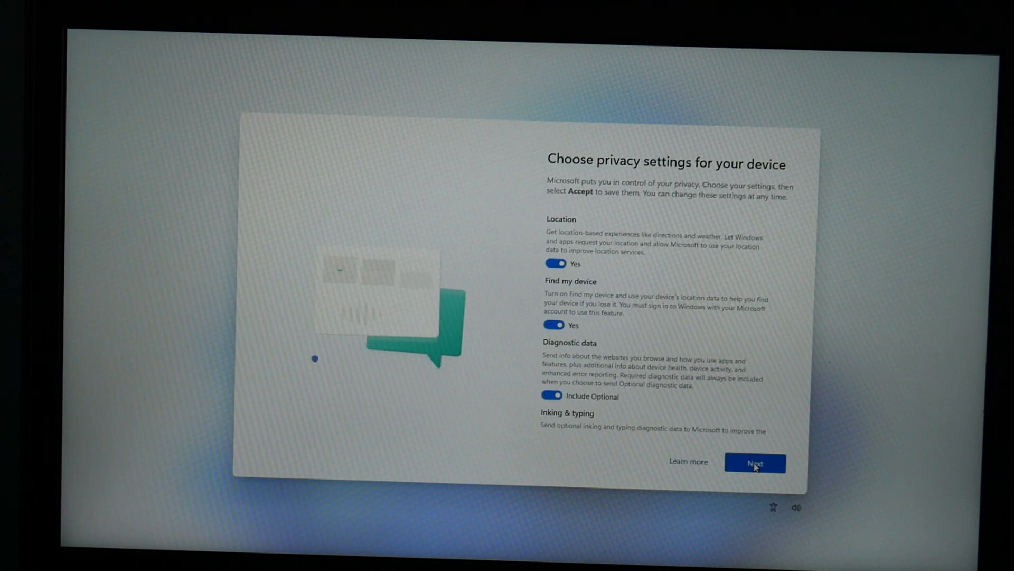
Step: Accept the default device privacy settings so Windows starts getting things ready
{"action": "scroll", "scroll_direction": "down", "scroll_amount": 3}
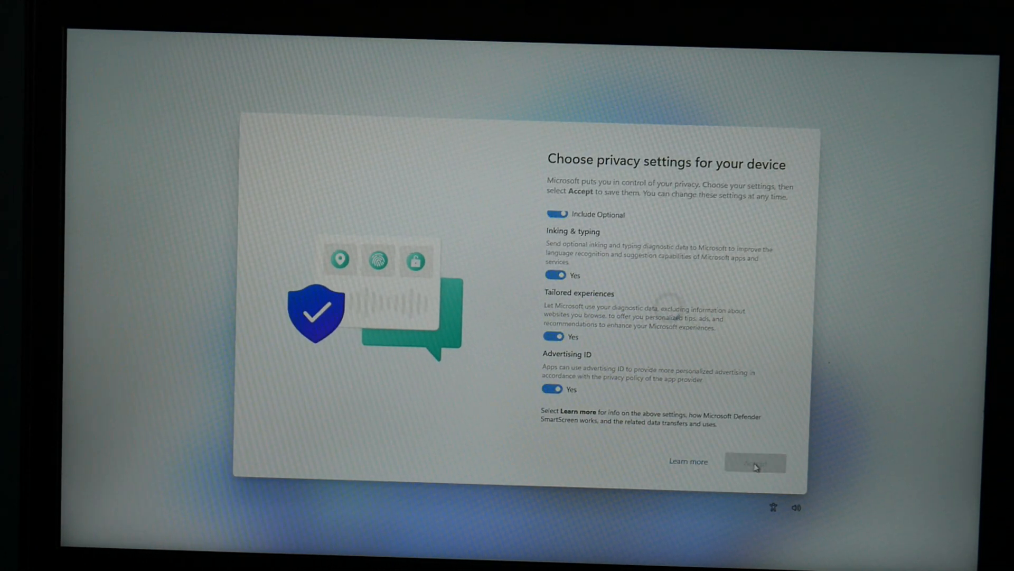
{"action": "left_click", "coordinate": [753, 462]}
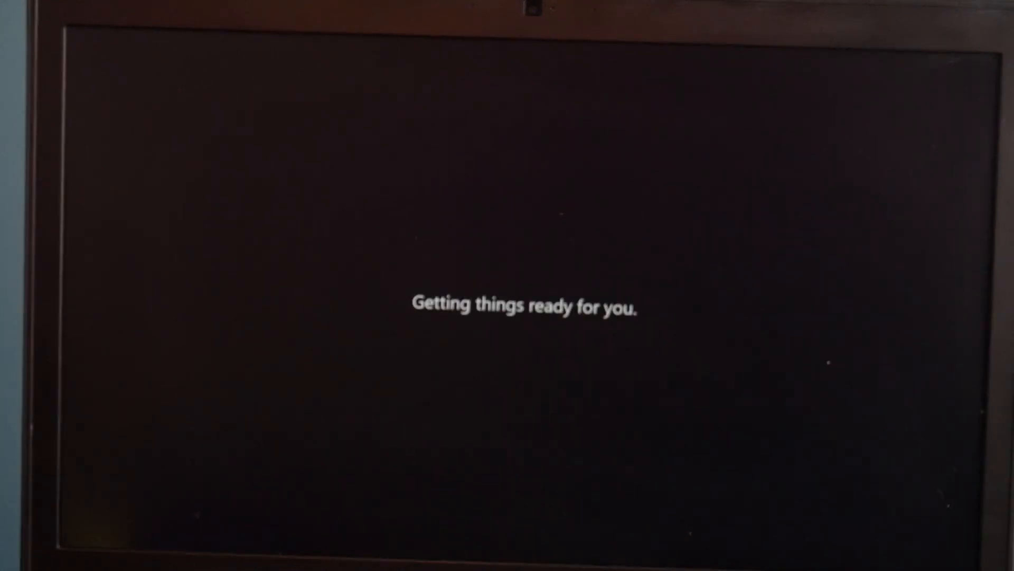